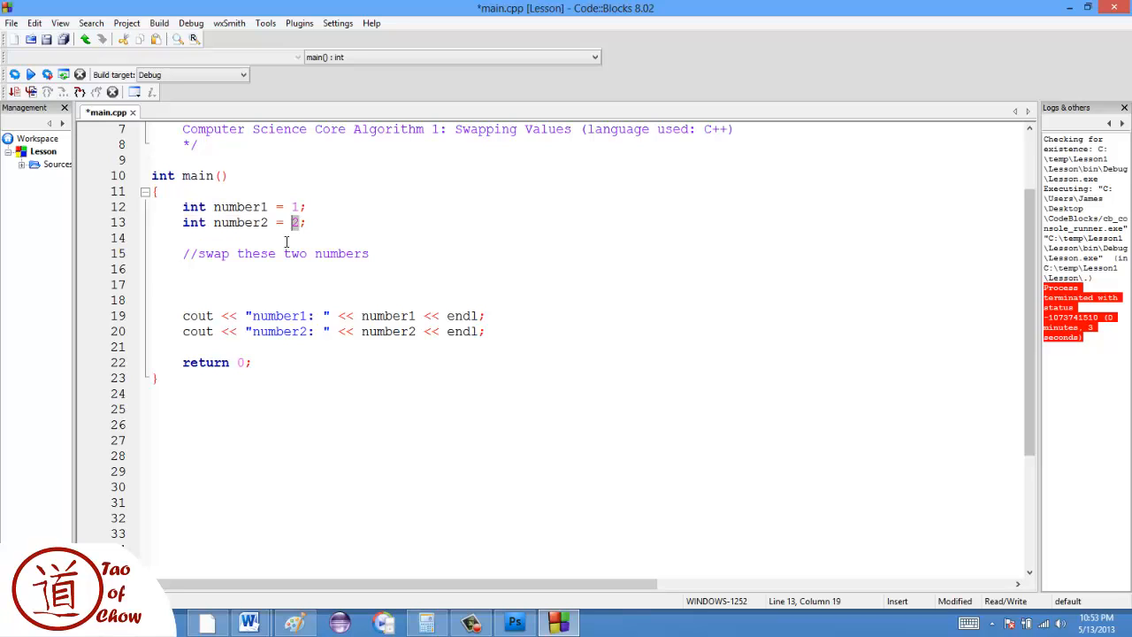
Step: Build and run the program, check it prints number1: 1 and number2: 2, then close the console
click(183, 253)
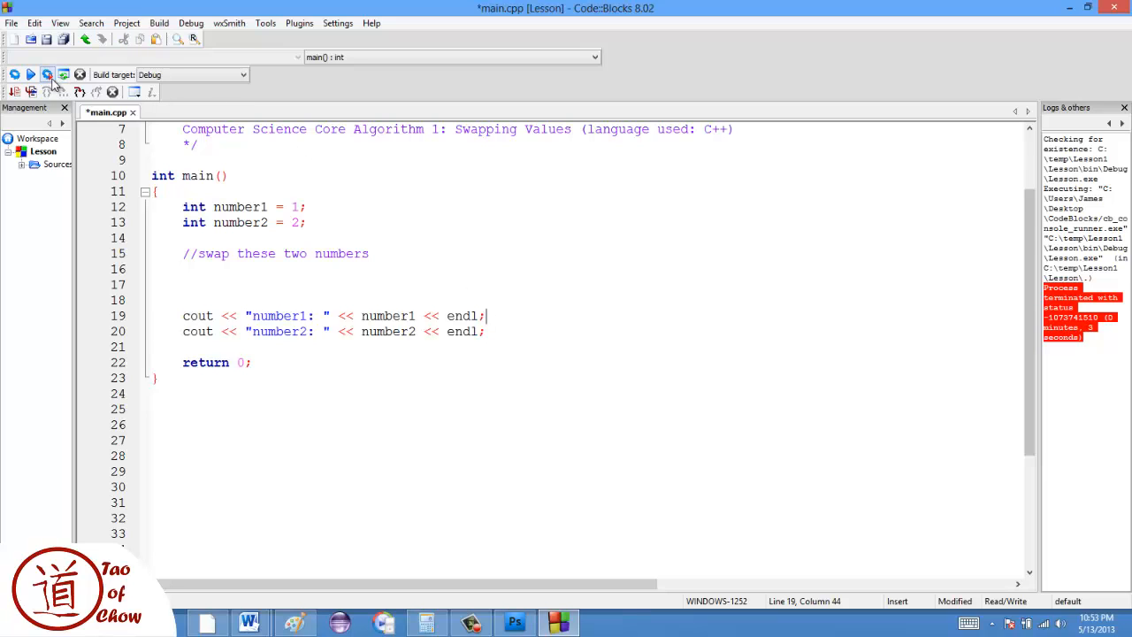
click(29, 74)
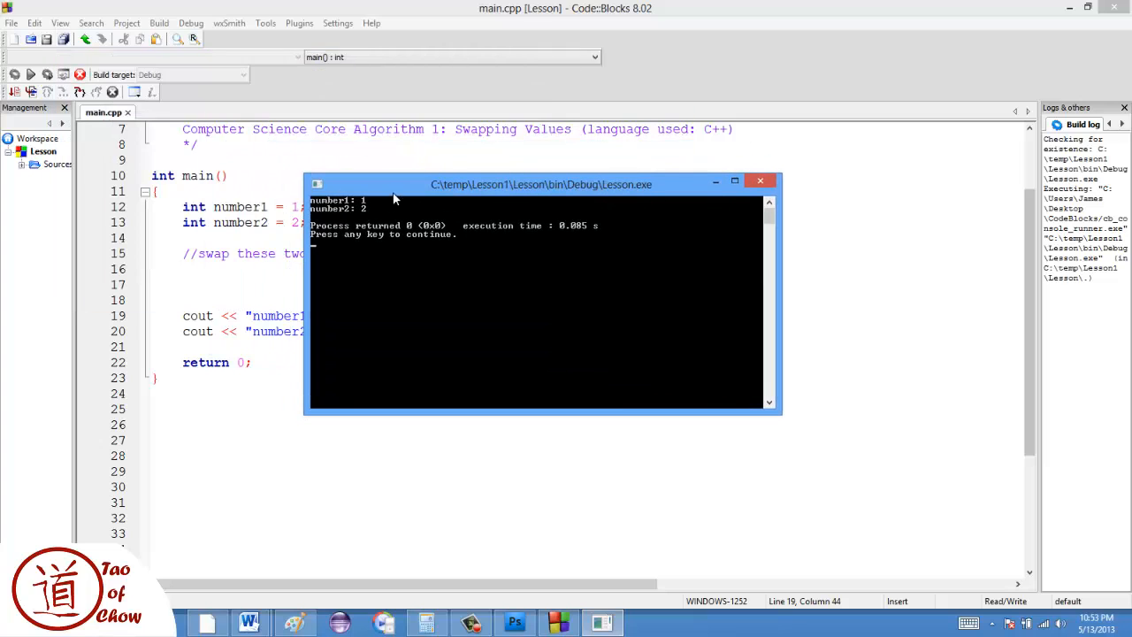
mouse_move(760, 182)
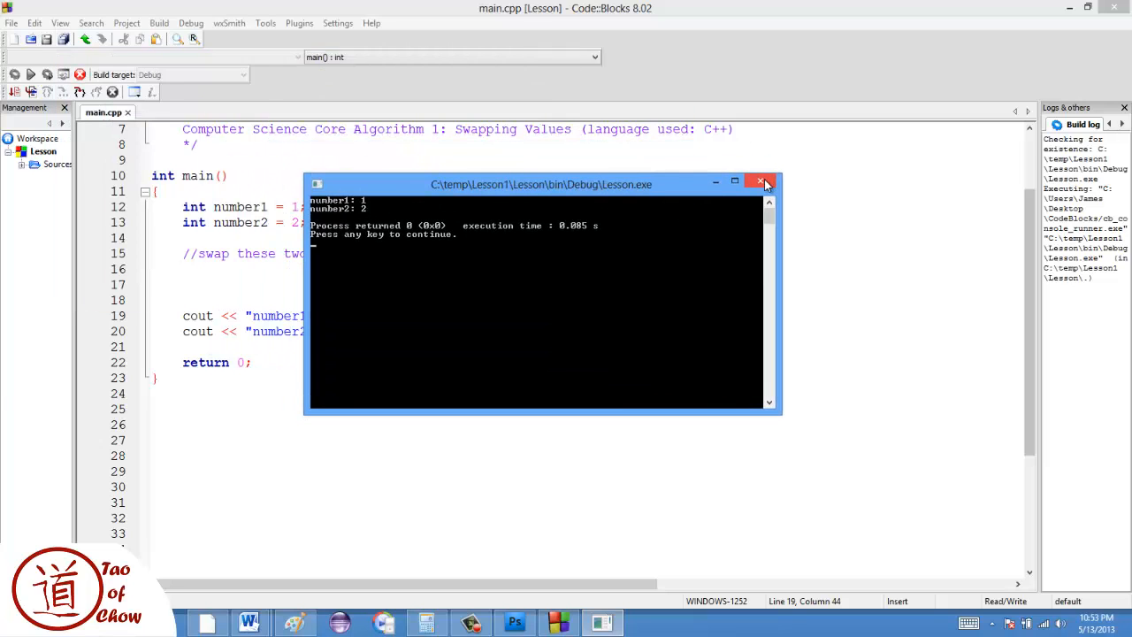
click(760, 183)
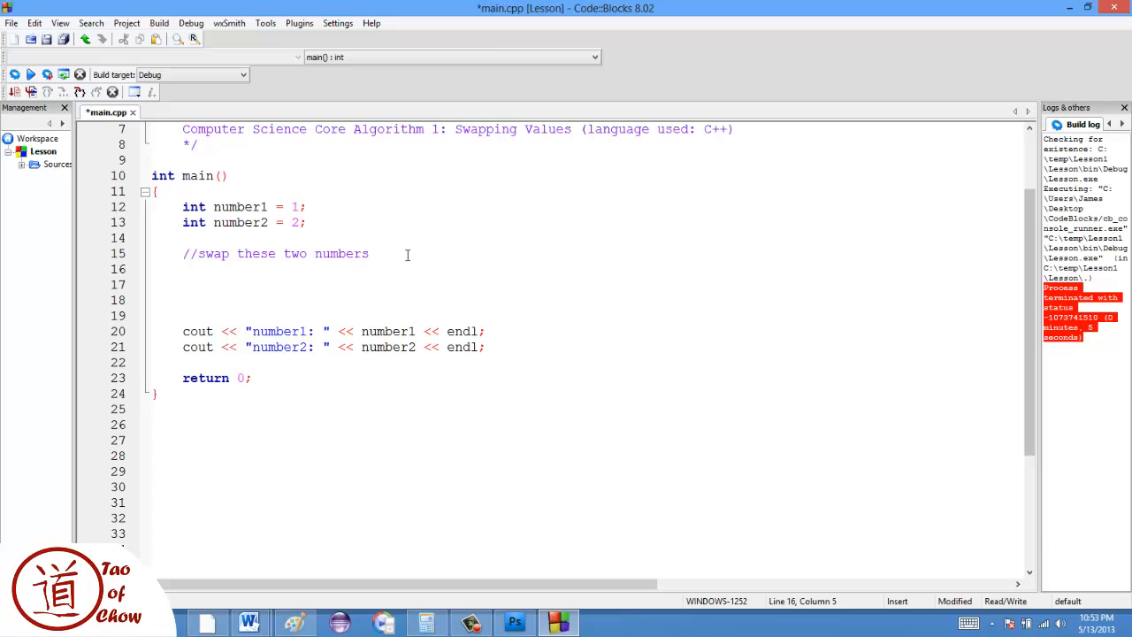
Step: Add the naive swap lines number1 = number2; and number2 = number1; under the comment
text(number)
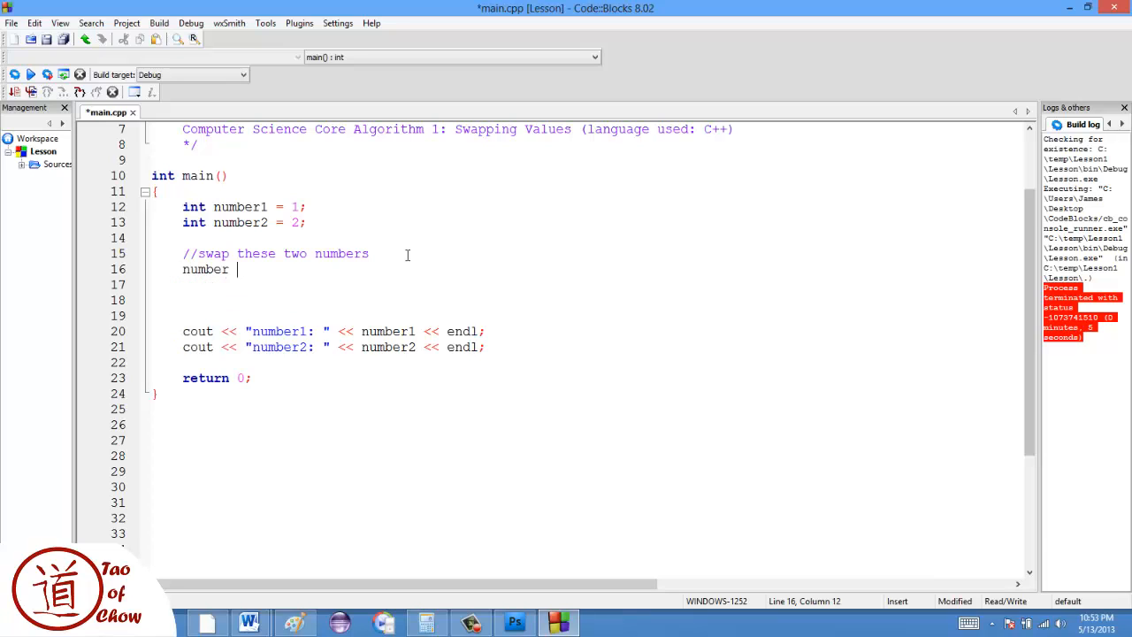
text(1 = number2)
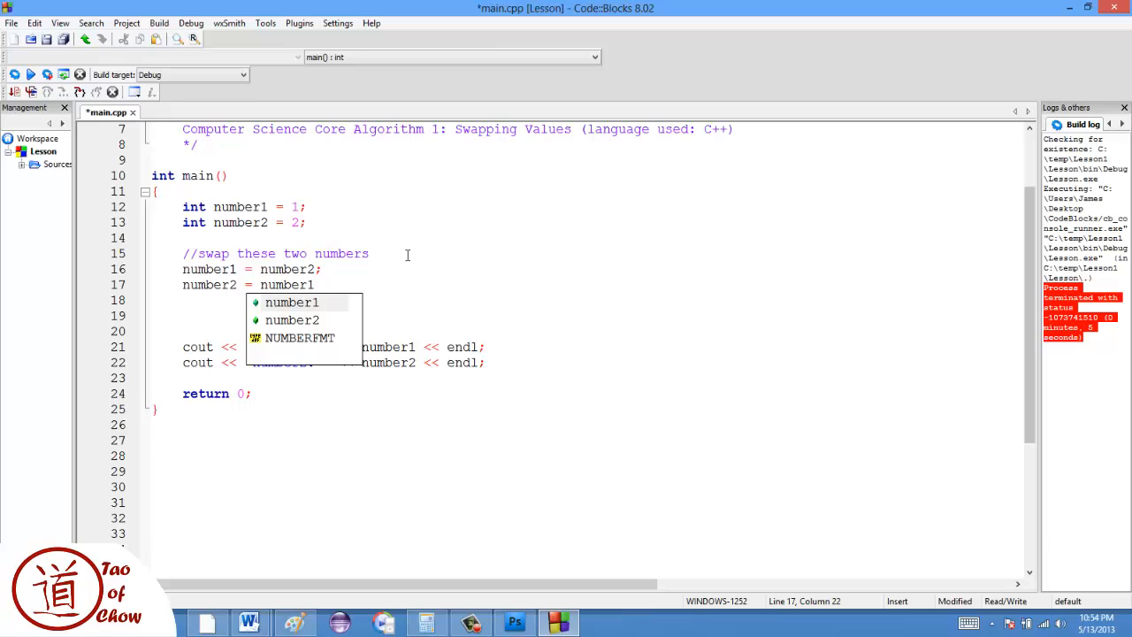
text(;)
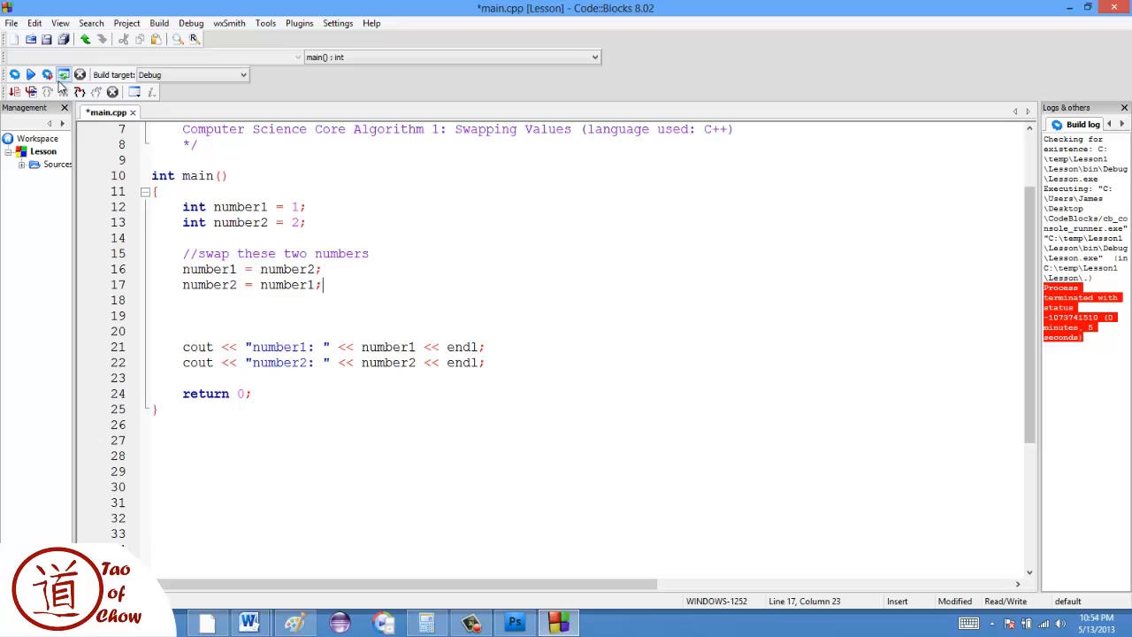
Step: Build and run the naive swap, which prints 2 for both numbers, then close the console
click(63, 75)
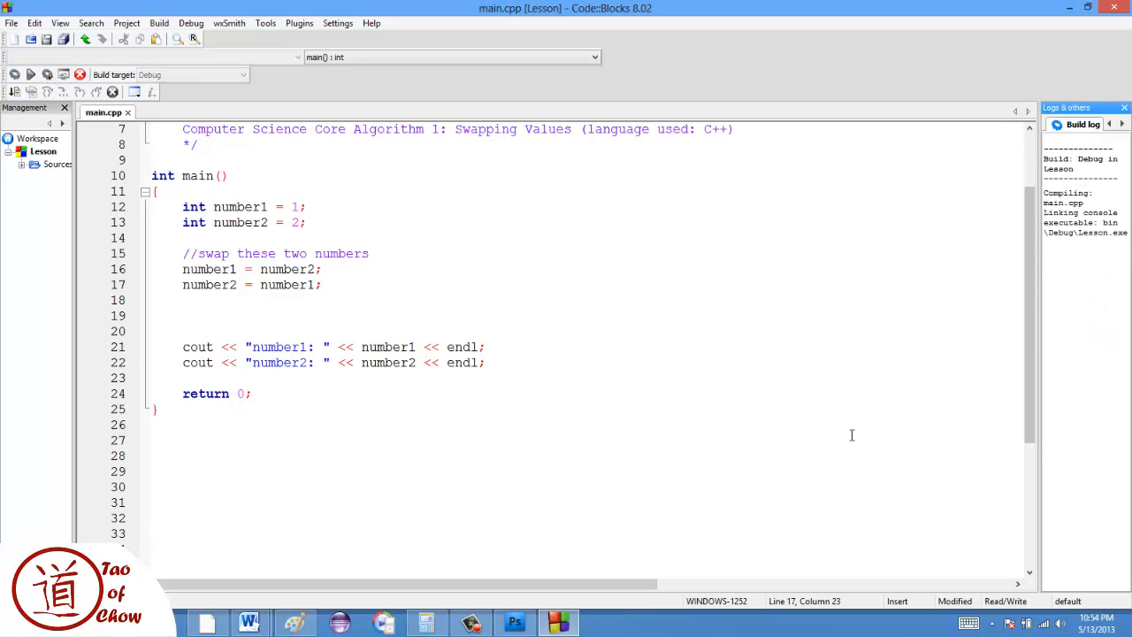
click(47, 74)
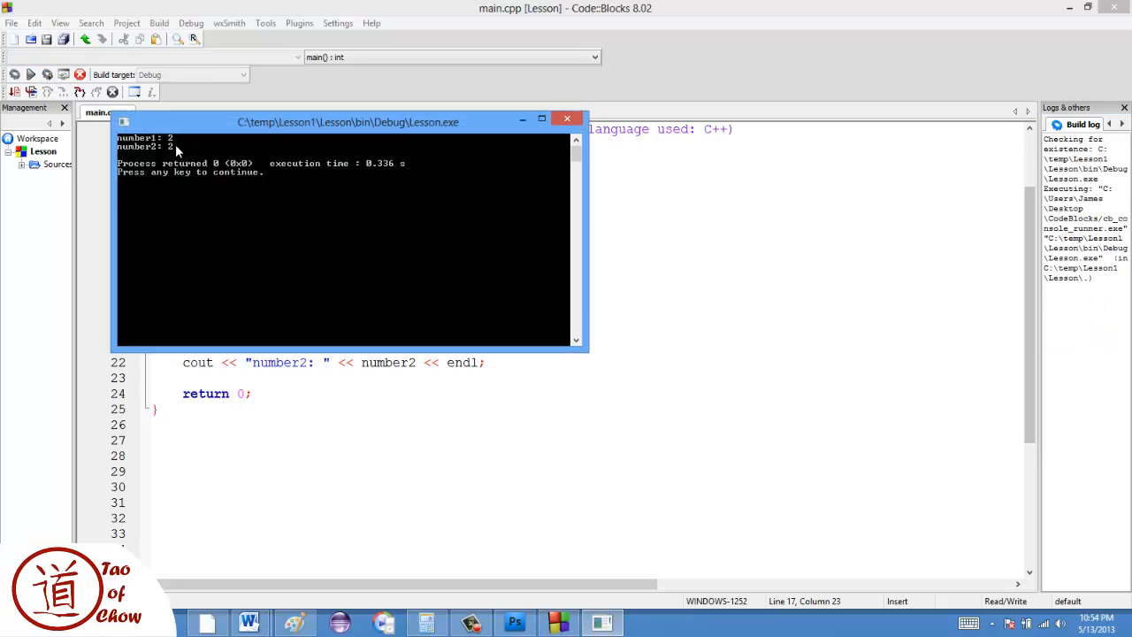
click(567, 119)
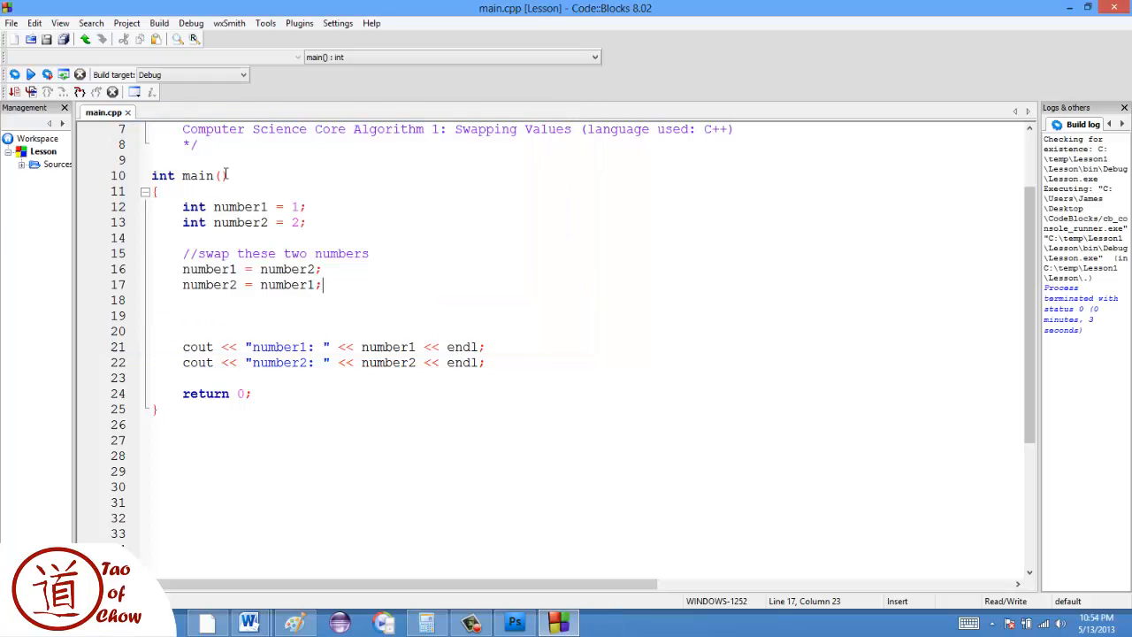
mouse_move(545, 315)
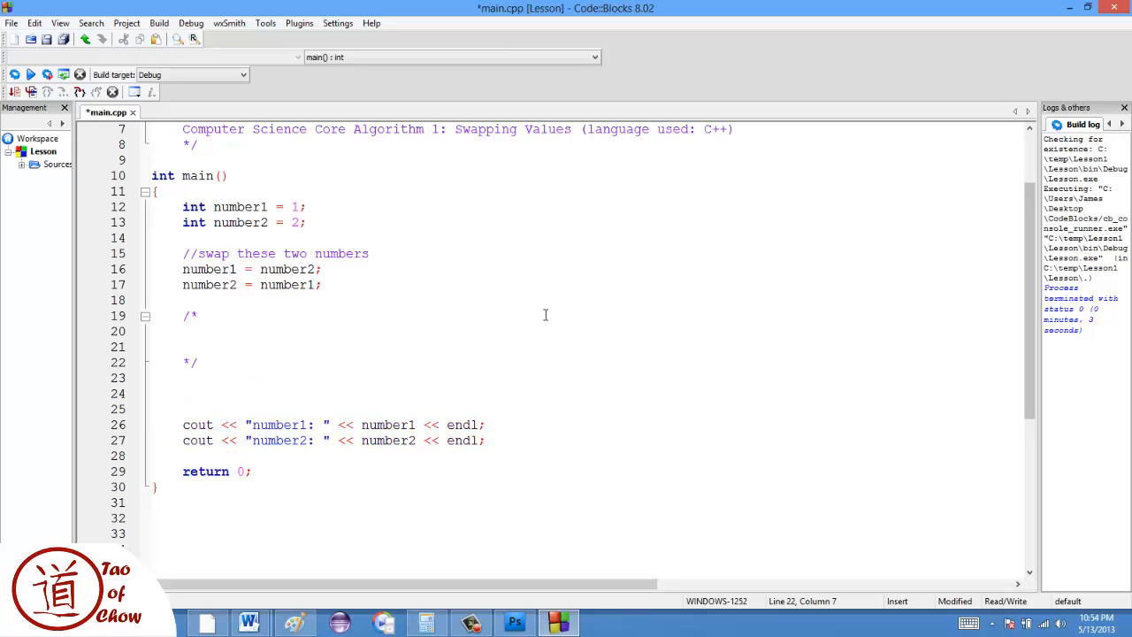
Step: Record number1:2 and number2:2 in a comment and reorder the swap lines to assign number2 first
text(number1:)
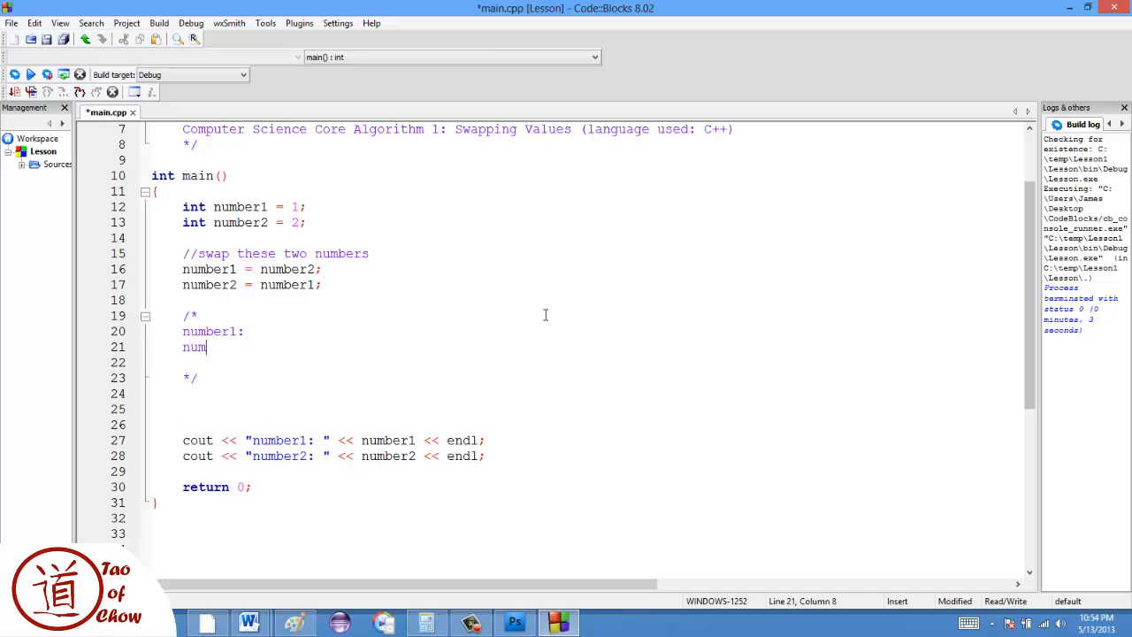
text(ber2:2)
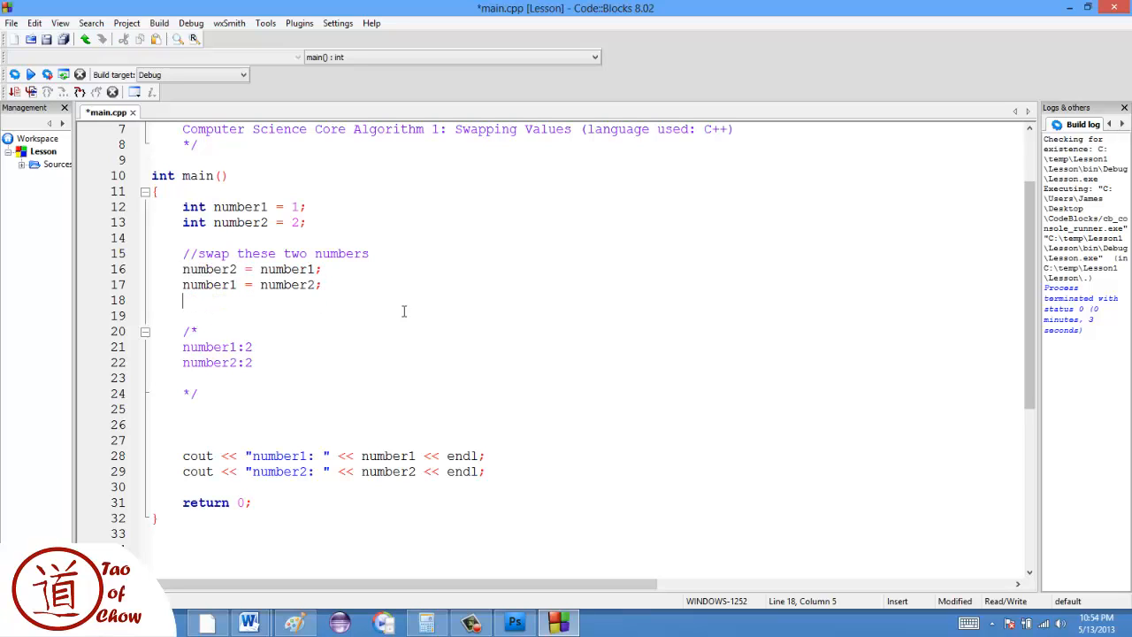
Step: Delete the number1:2/number2:2 comment block and rebuild and run the reversed swap
drag(183, 300, 182, 394)
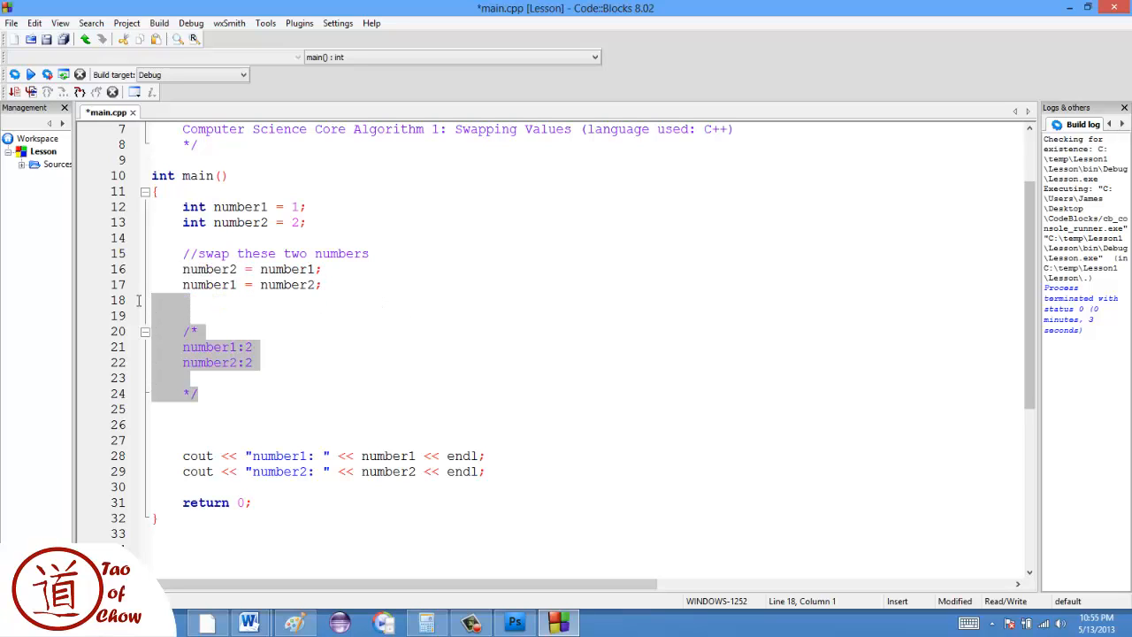
key(Delete)
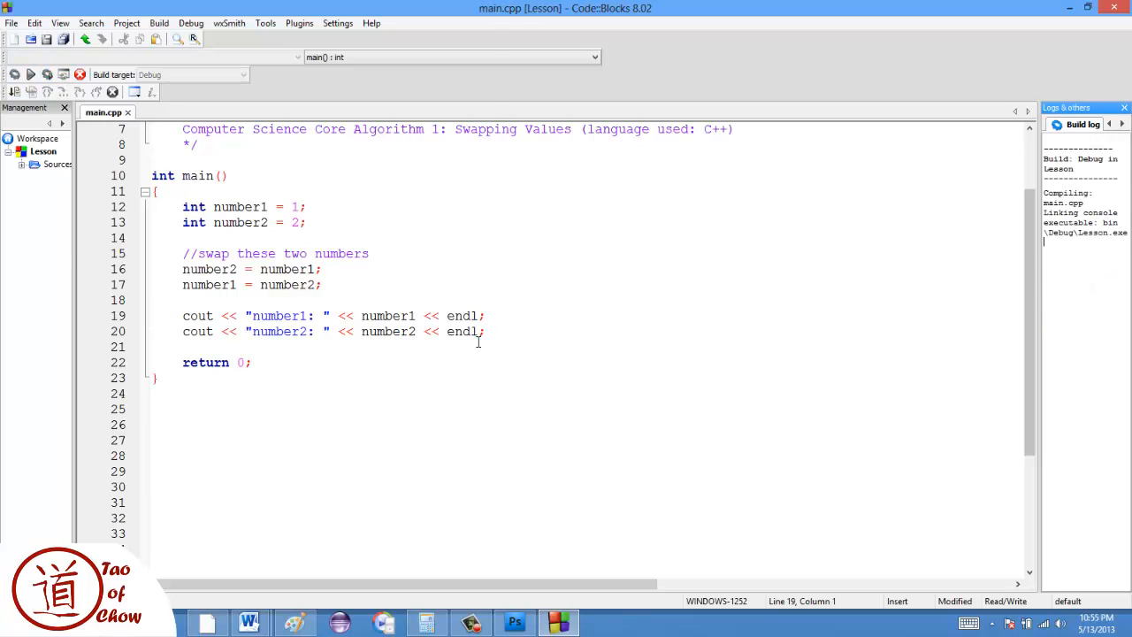
click(47, 74)
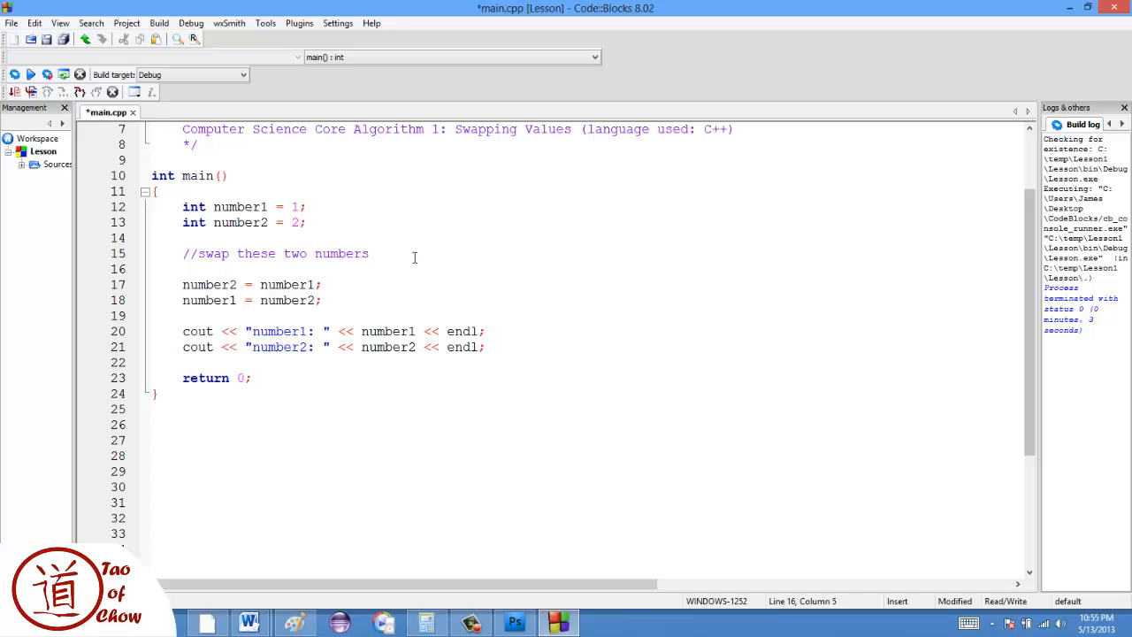
Step: Add int temp = number1; and change the swap to number1 = number2; number2 = temp;
text(int te)
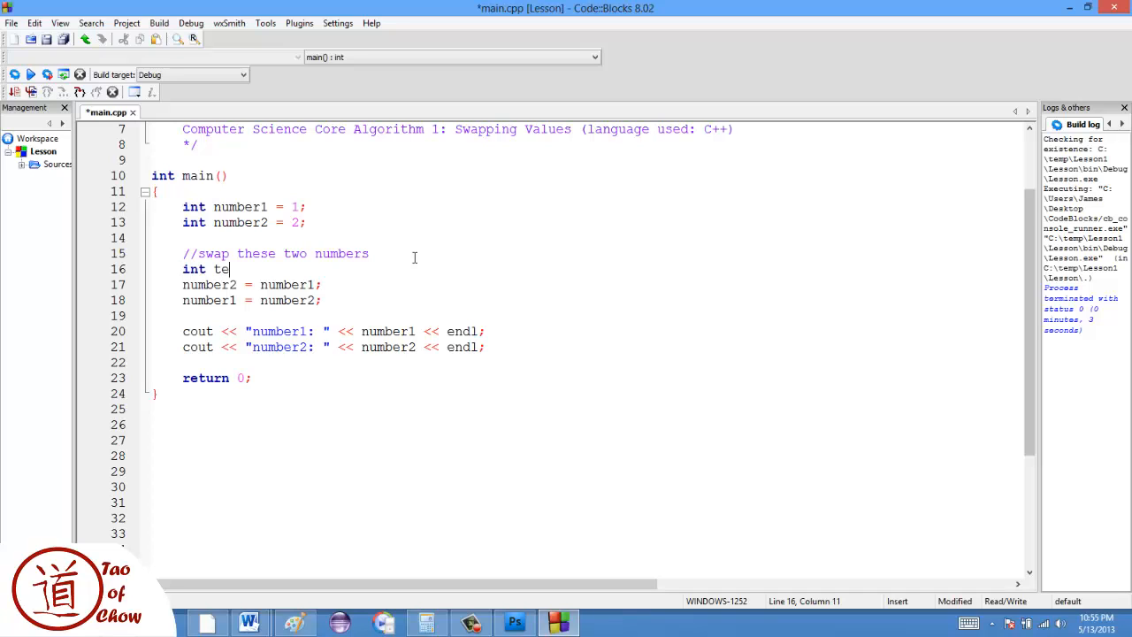
text(mp =)
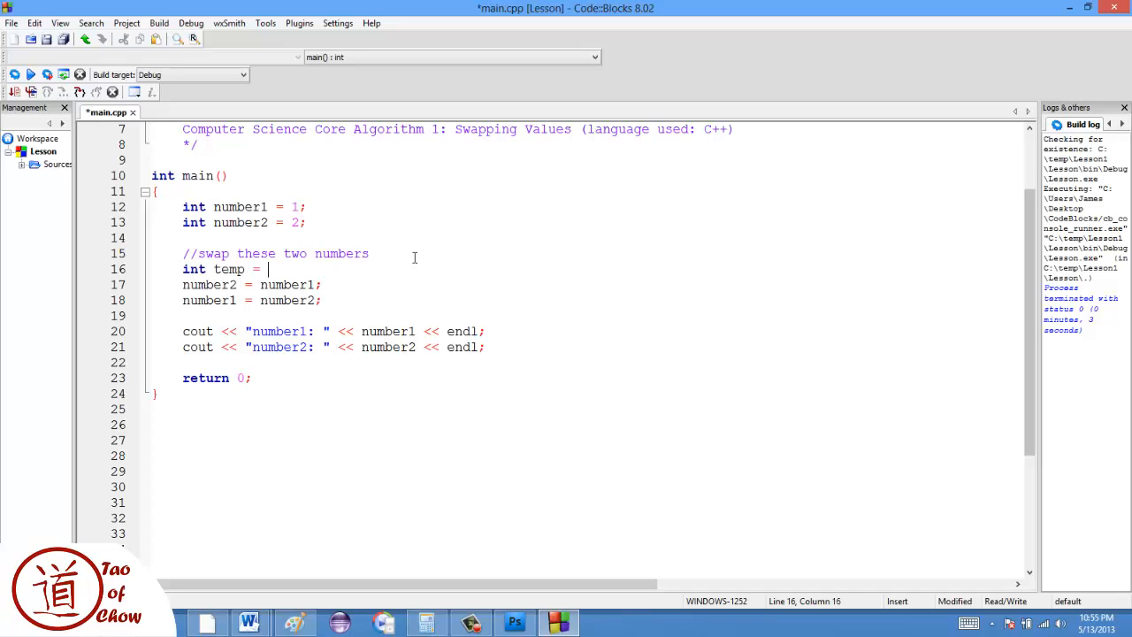
text(number1;)
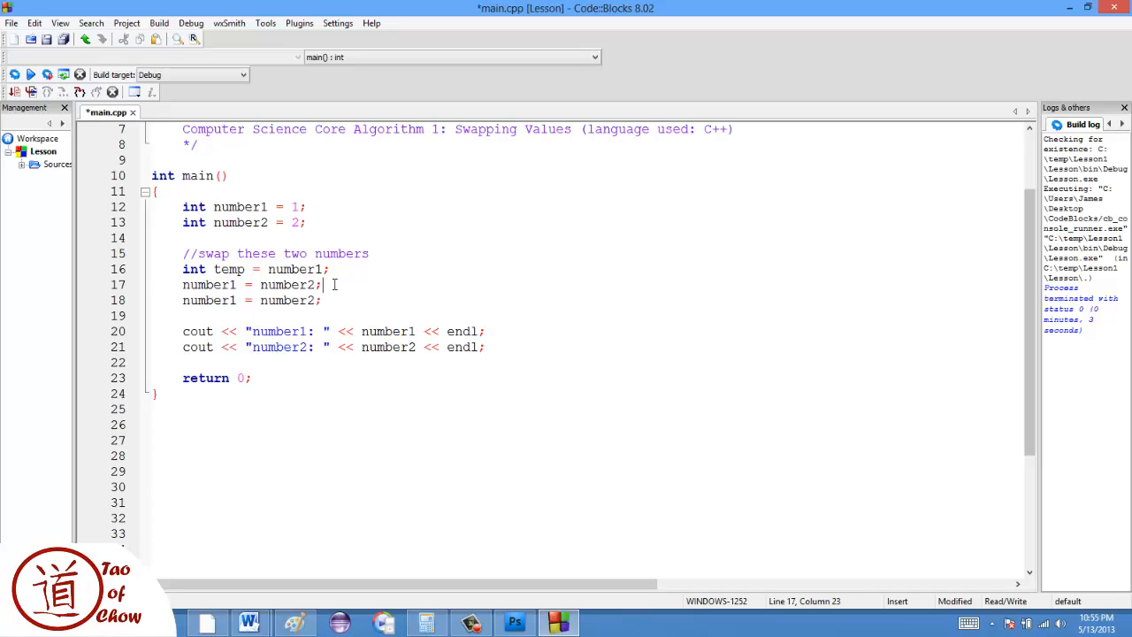
click(183, 284)
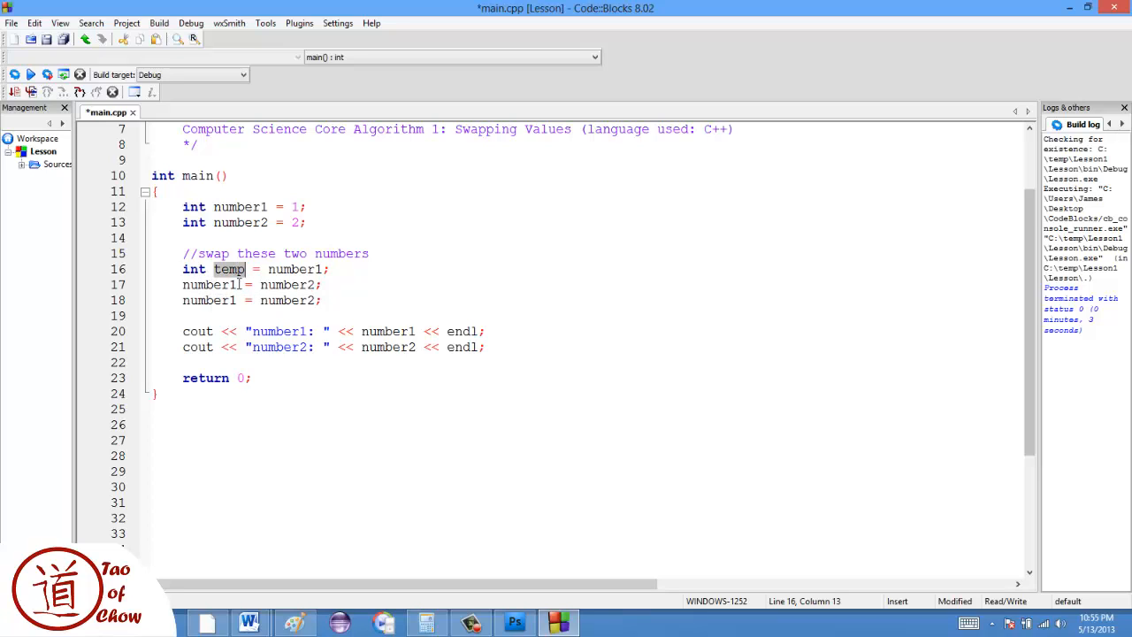
click(233, 300)
text(2)
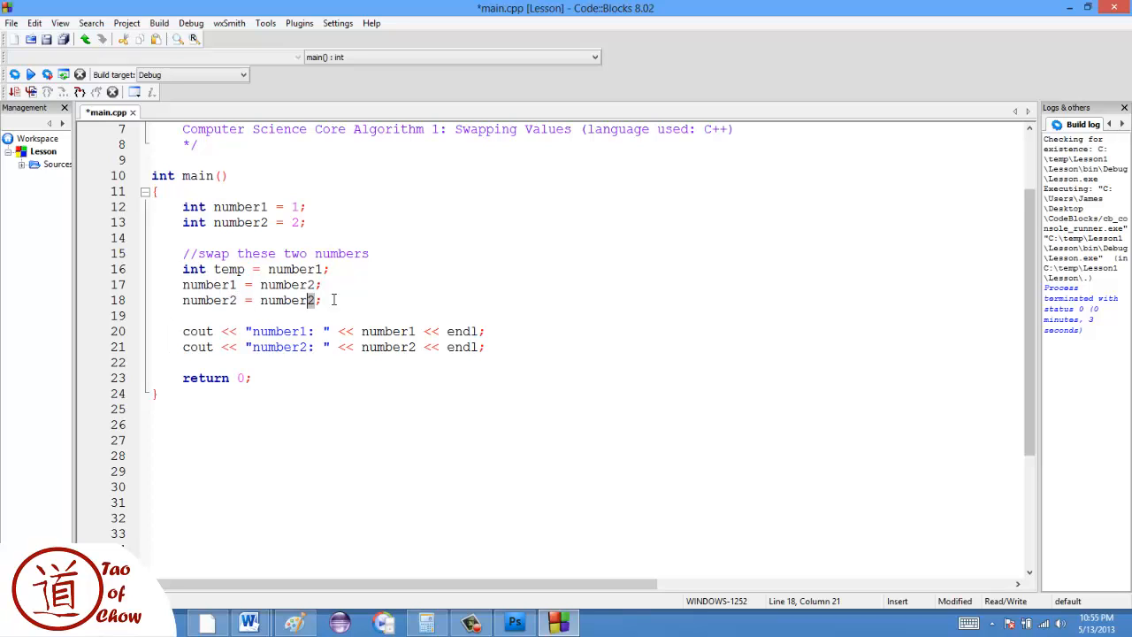
double_click(287, 300)
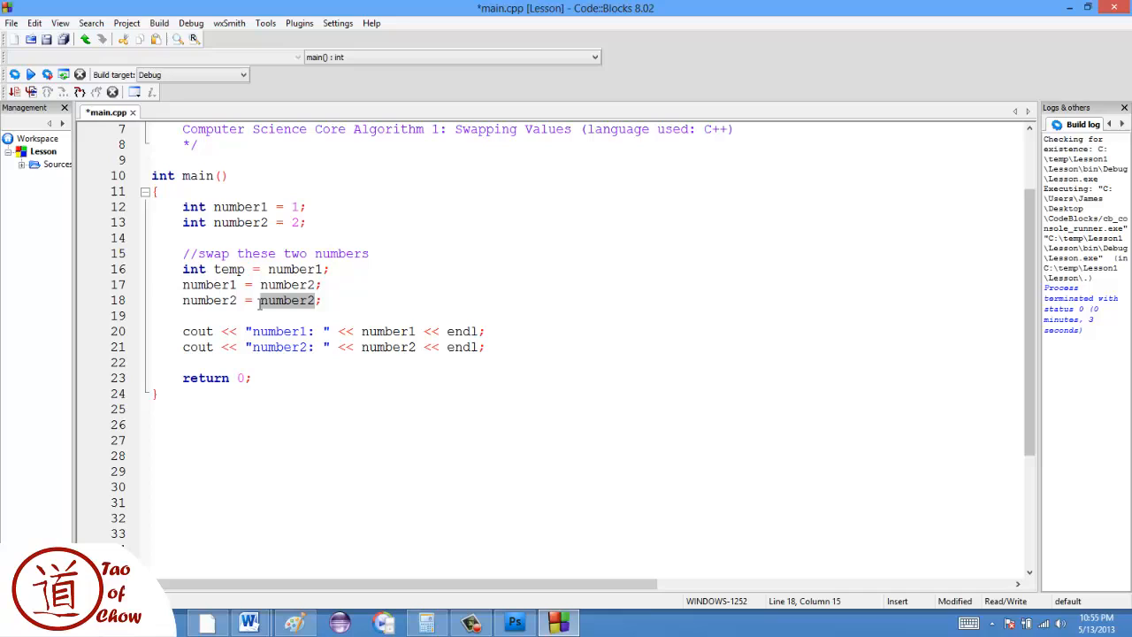
text(temp)
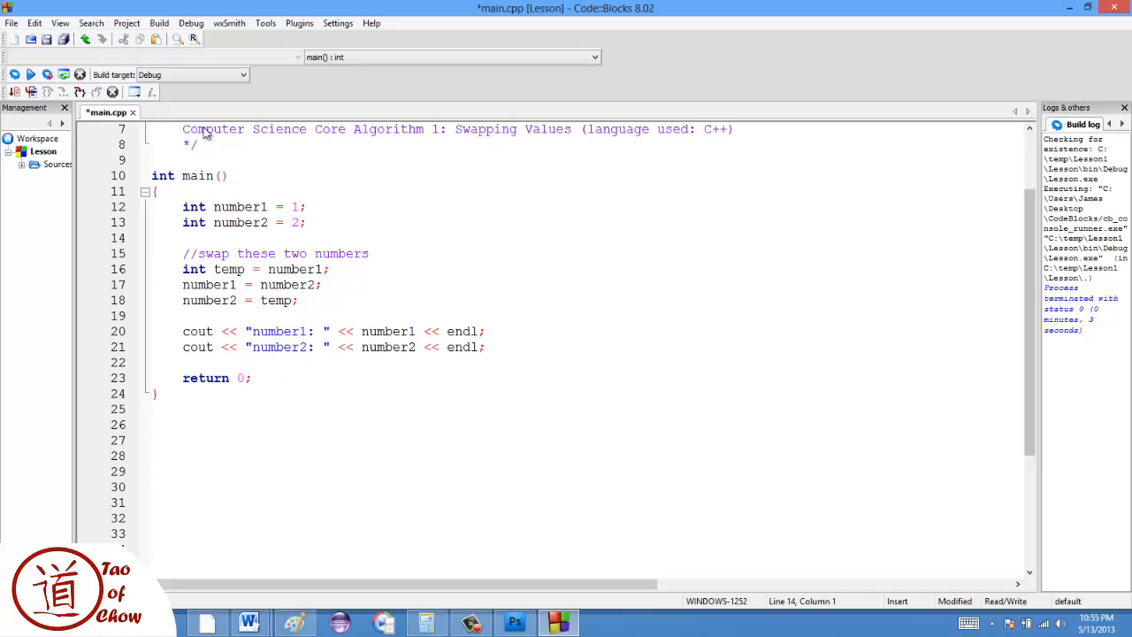
mouse_move(48, 75)
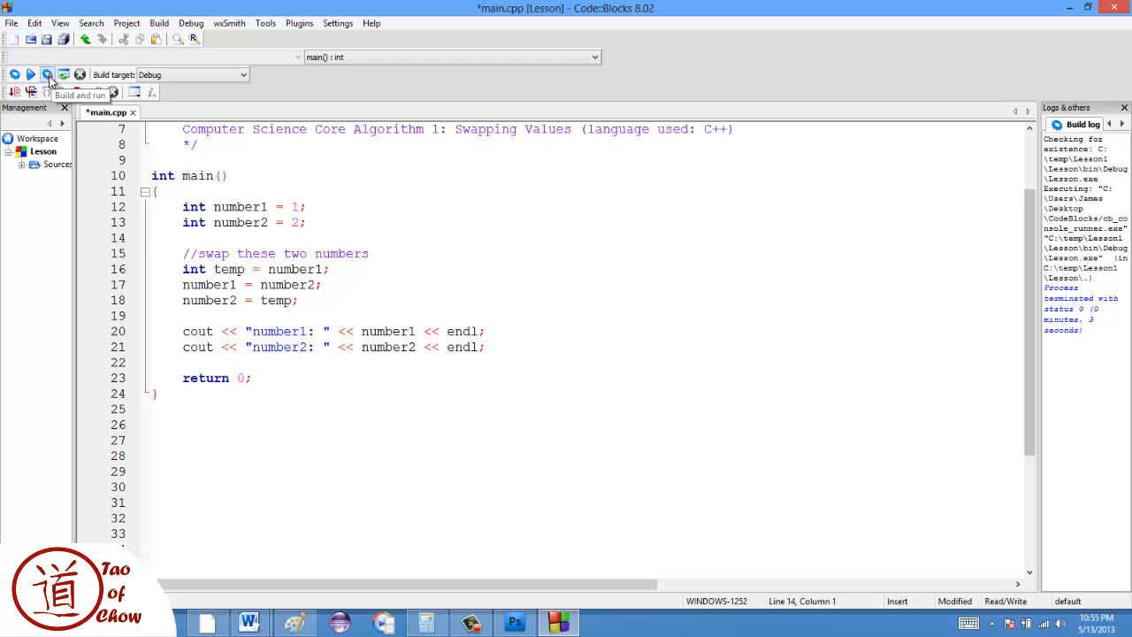
click(48, 74)
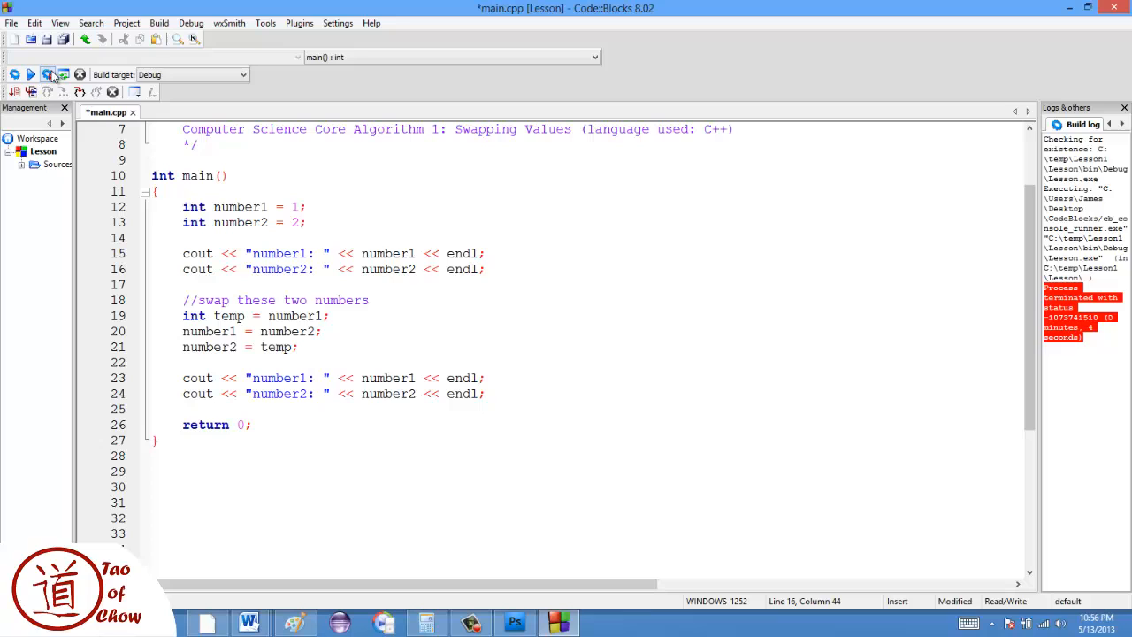
Step: Rebuild and run the program, reviewing the printed values before and after the swap
click(48, 74)
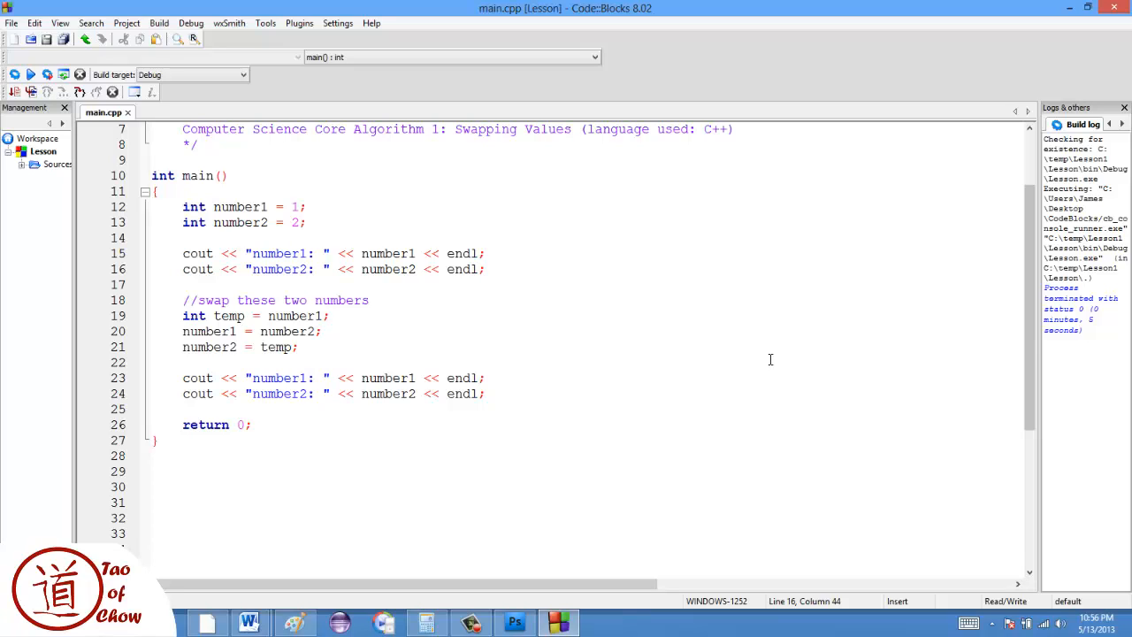
click(485, 269)
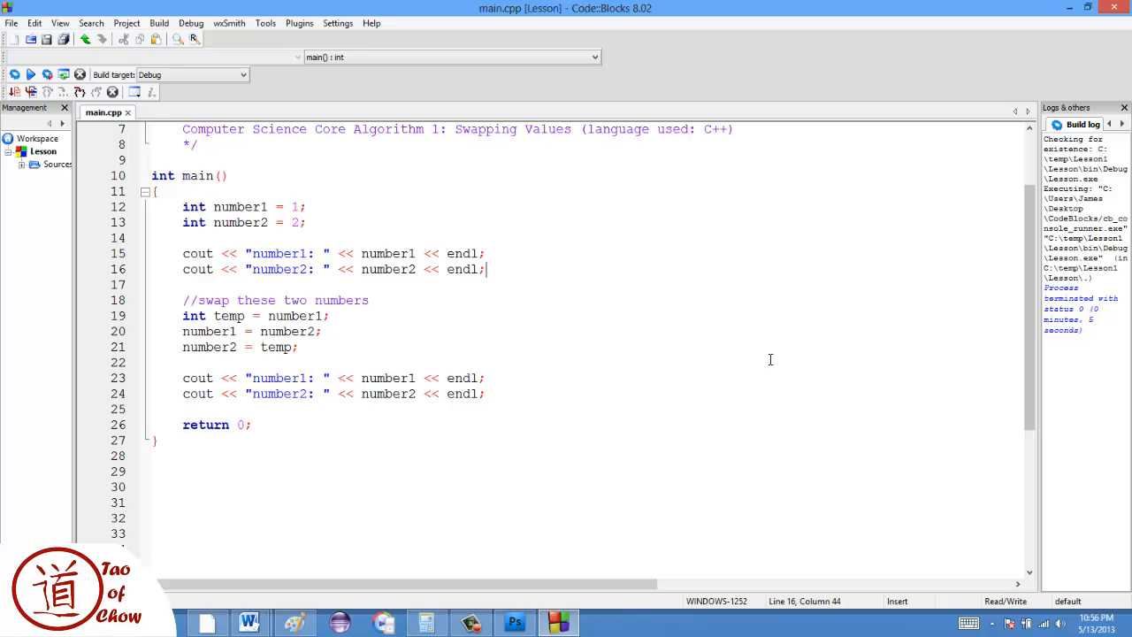